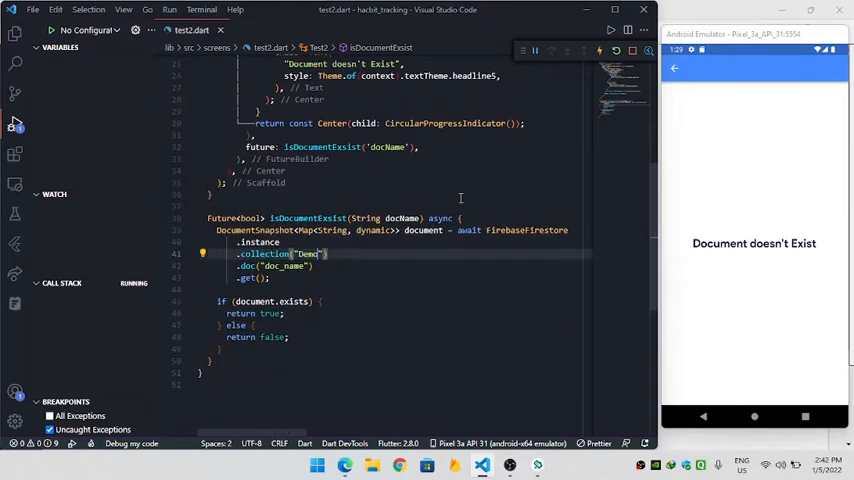
pyautogui.moveTo(334, 295)
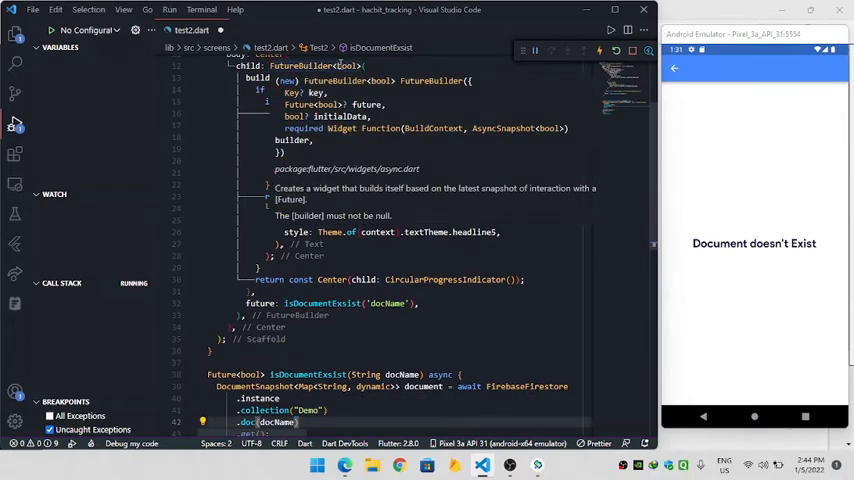
pyautogui.moveTo(275, 97)
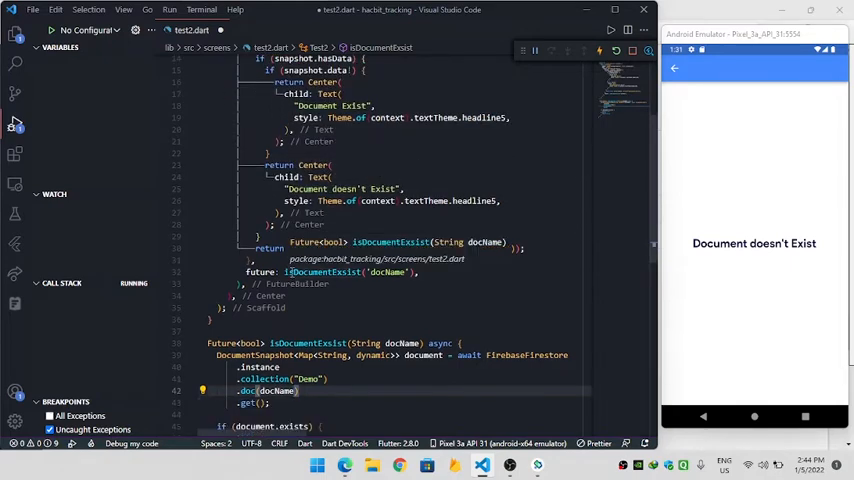
pyautogui.scroll(-3)
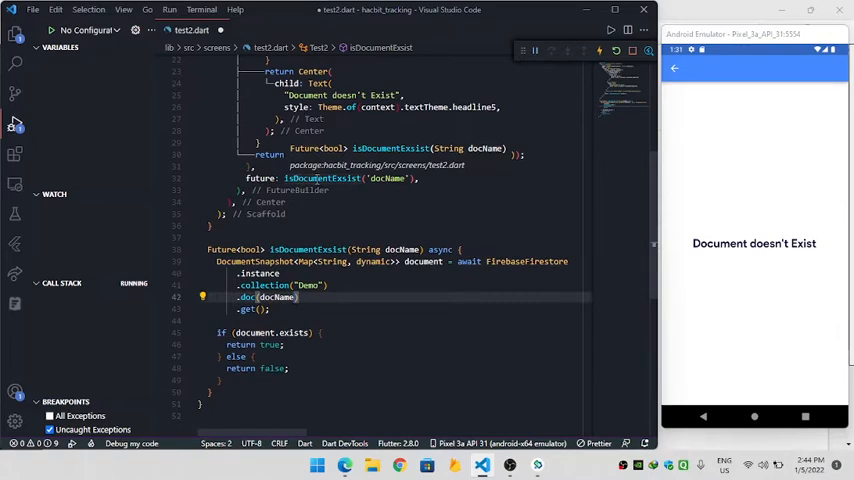
pyautogui.scroll(-3)
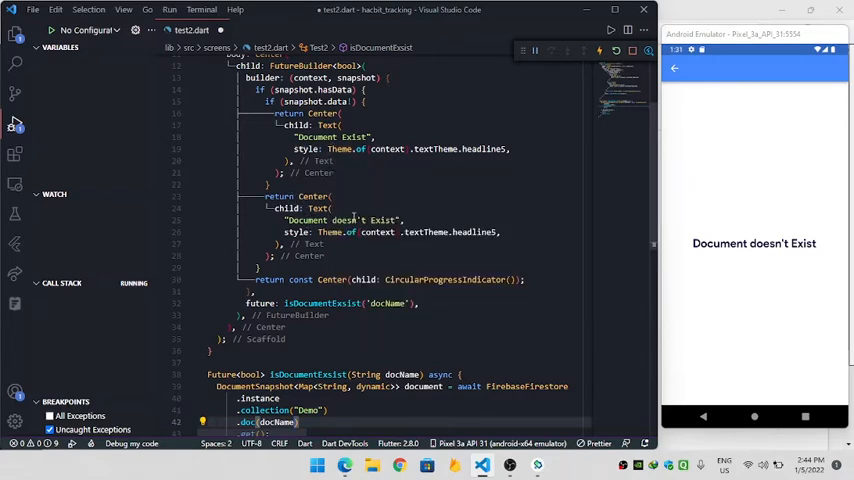
pyautogui.scroll(-3)
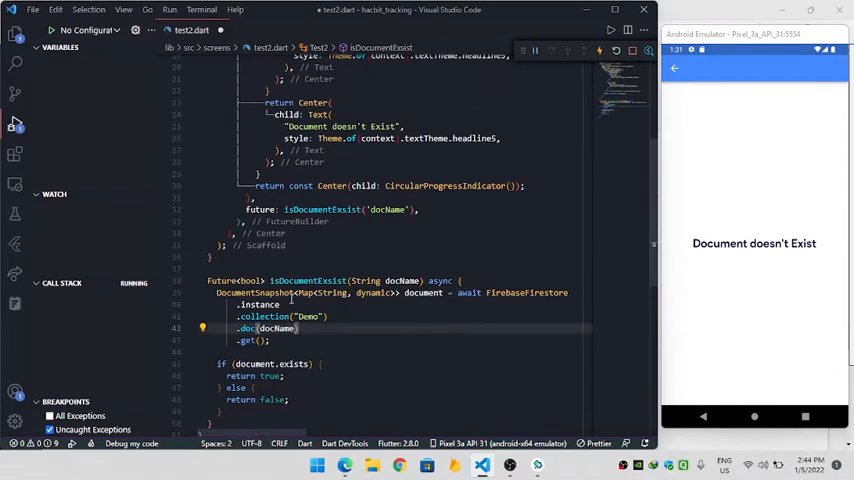
pyautogui.scroll(-3)
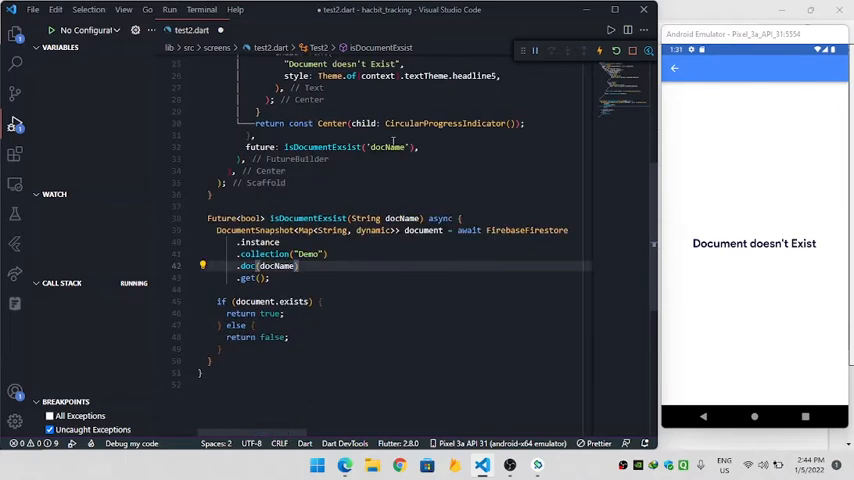